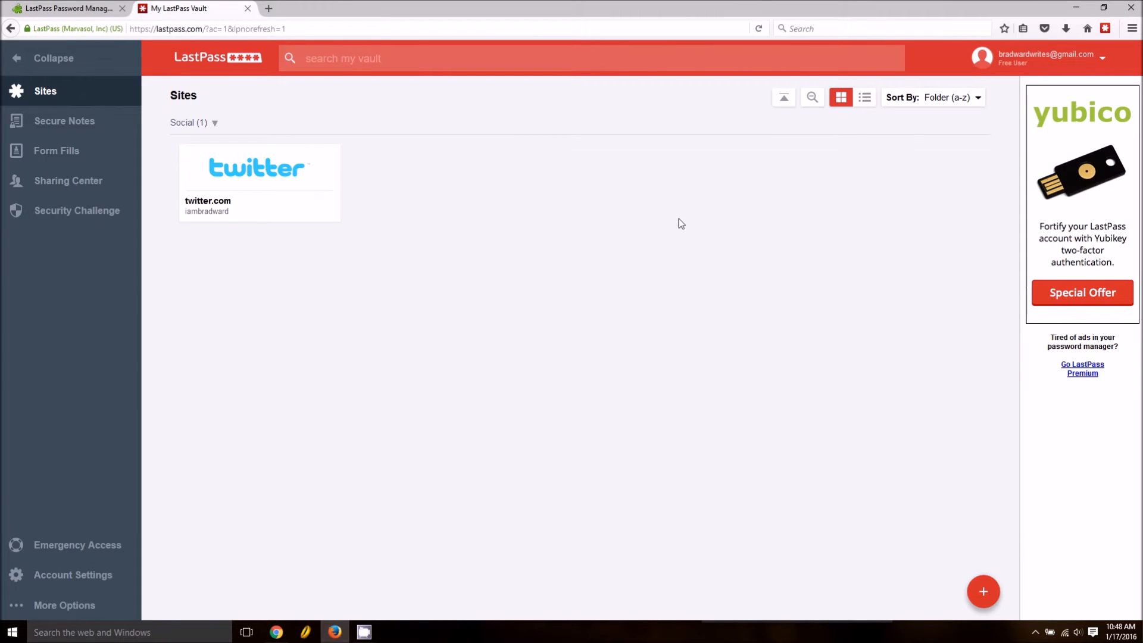
pyautogui.moveTo(686, 434)
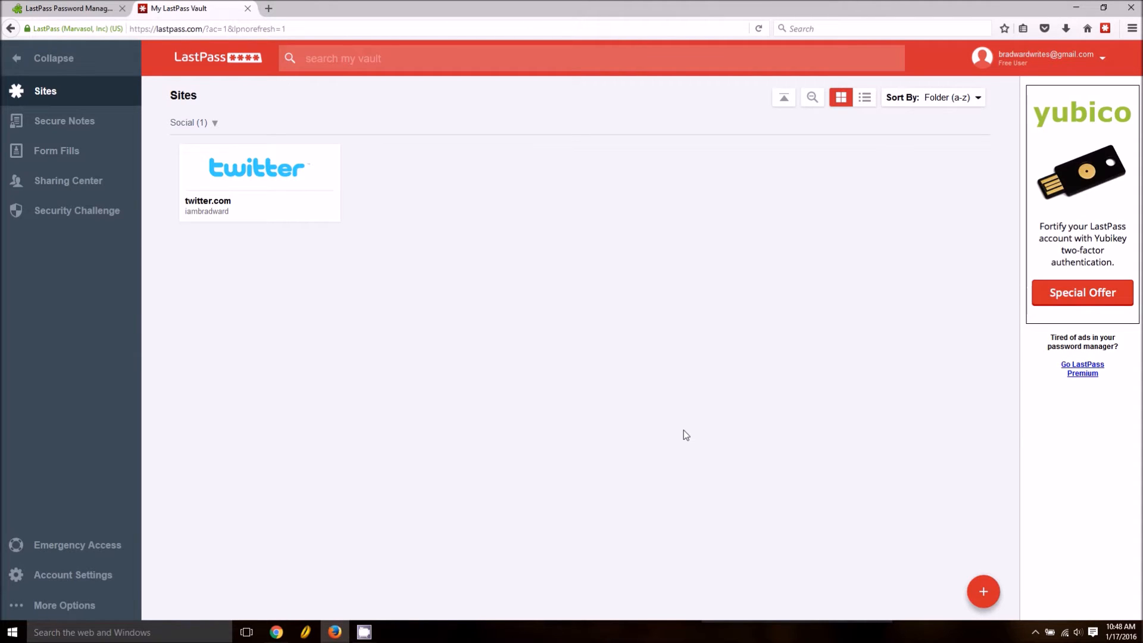
pyautogui.moveTo(675, 445)
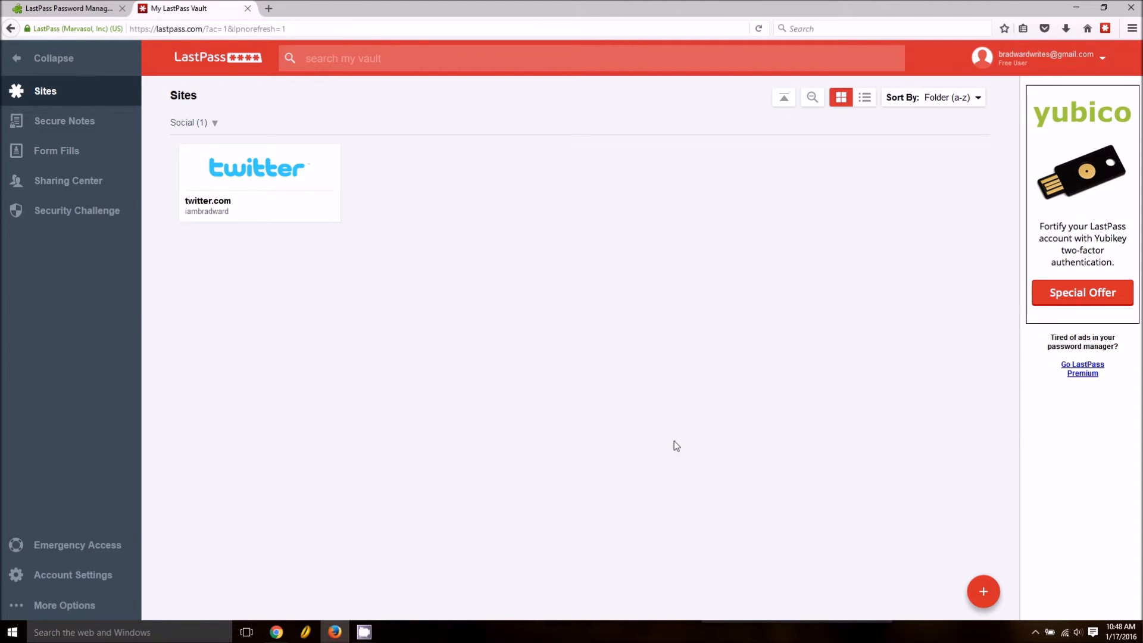
pyautogui.moveTo(593, 476)
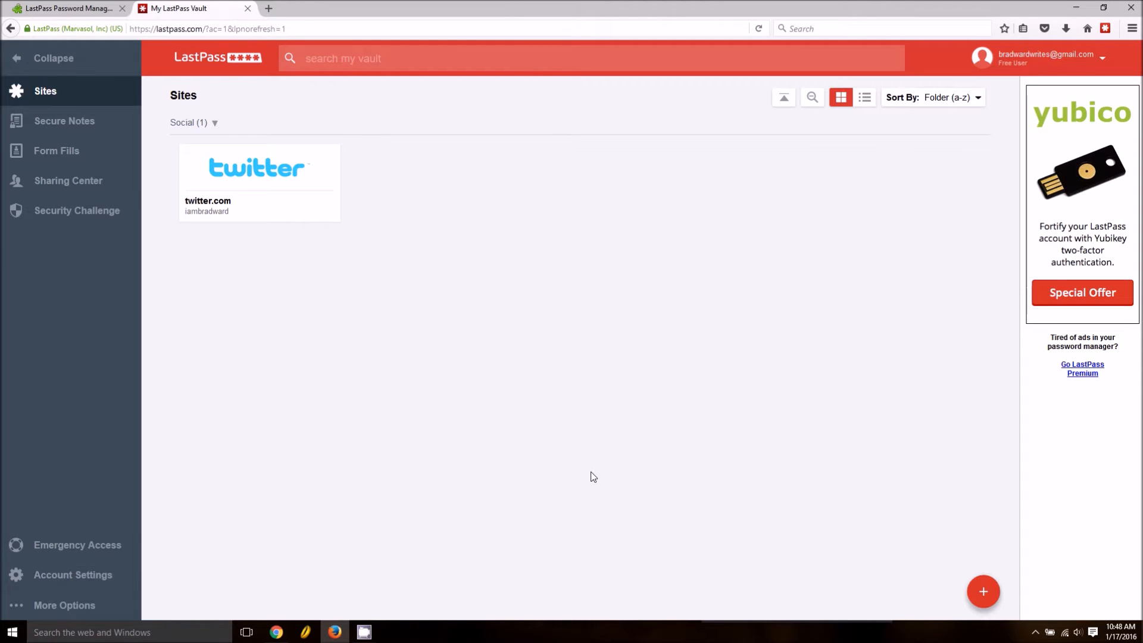
pyautogui.moveTo(651, 394)
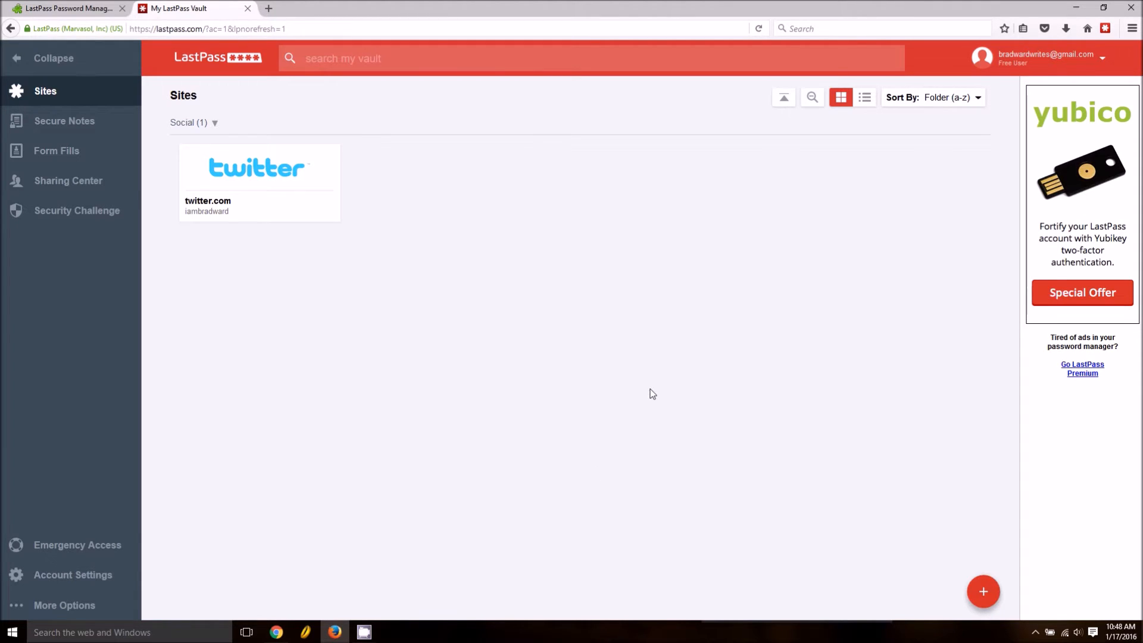
pyautogui.moveTo(656, 387)
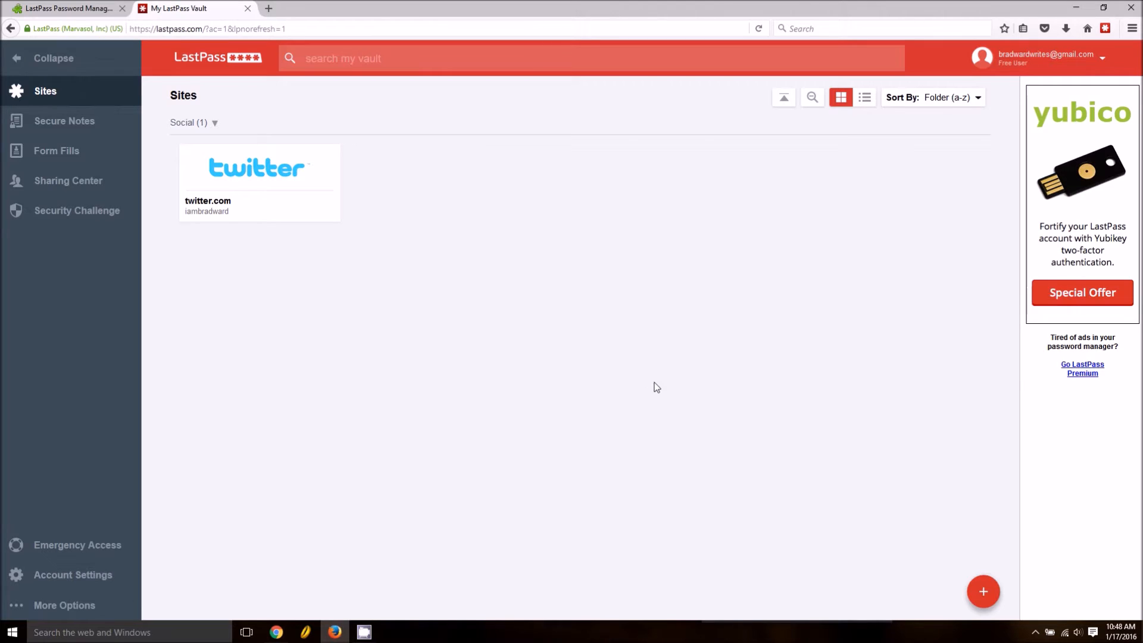
# - Start adding a new site entry from the vault's add menu, then dismiss the form unsaved
pyautogui.click(983, 591)
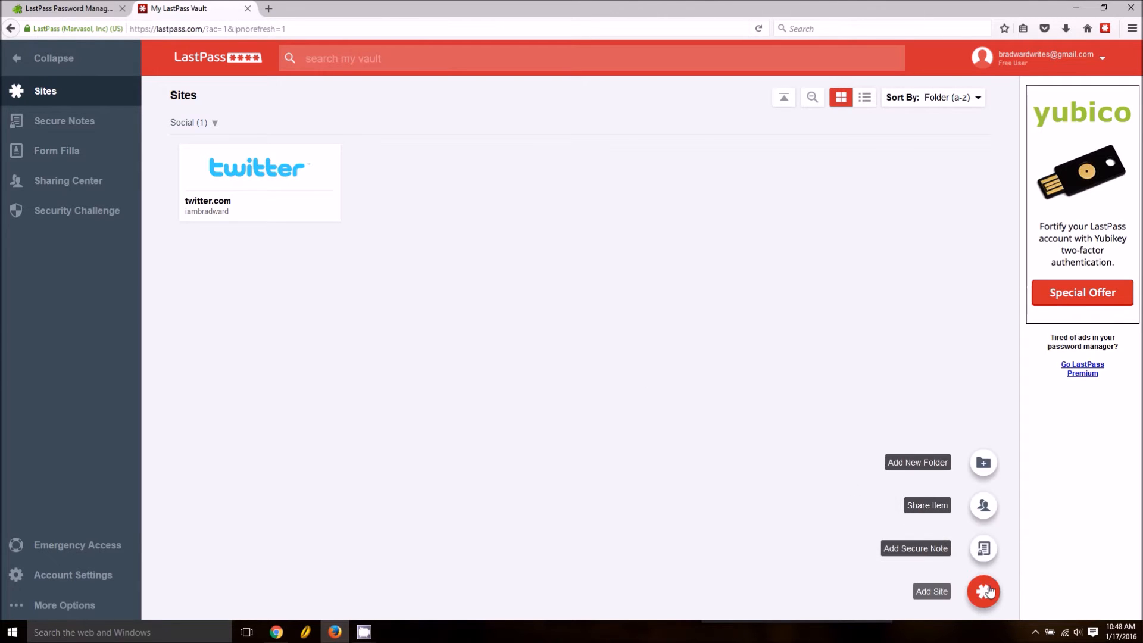
pyautogui.click(982, 591)
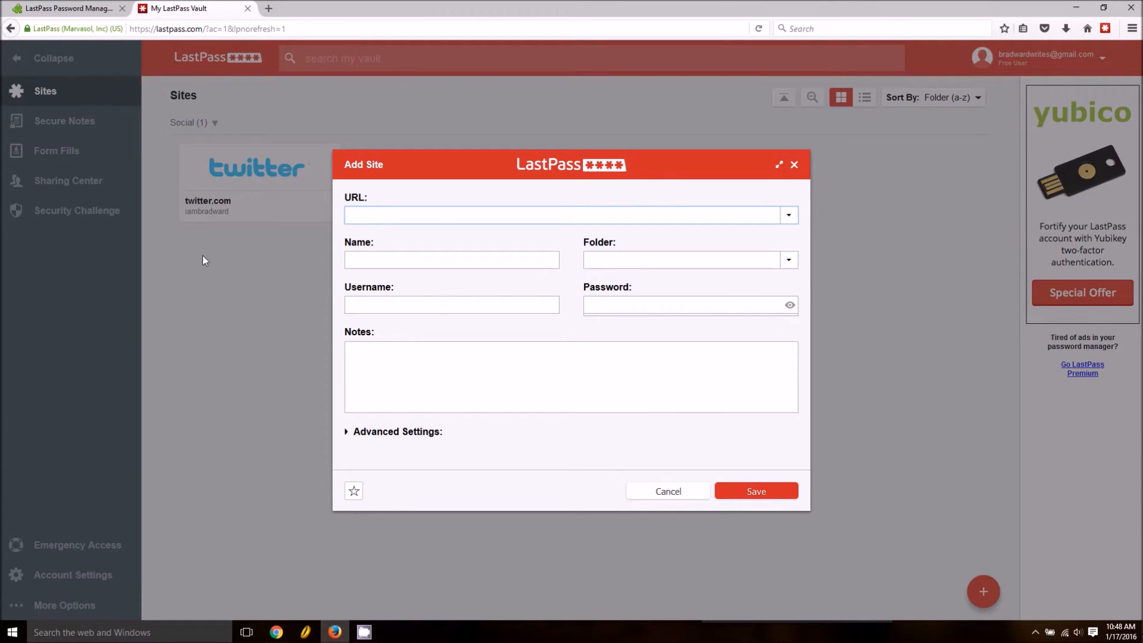
pyautogui.click(665, 491)
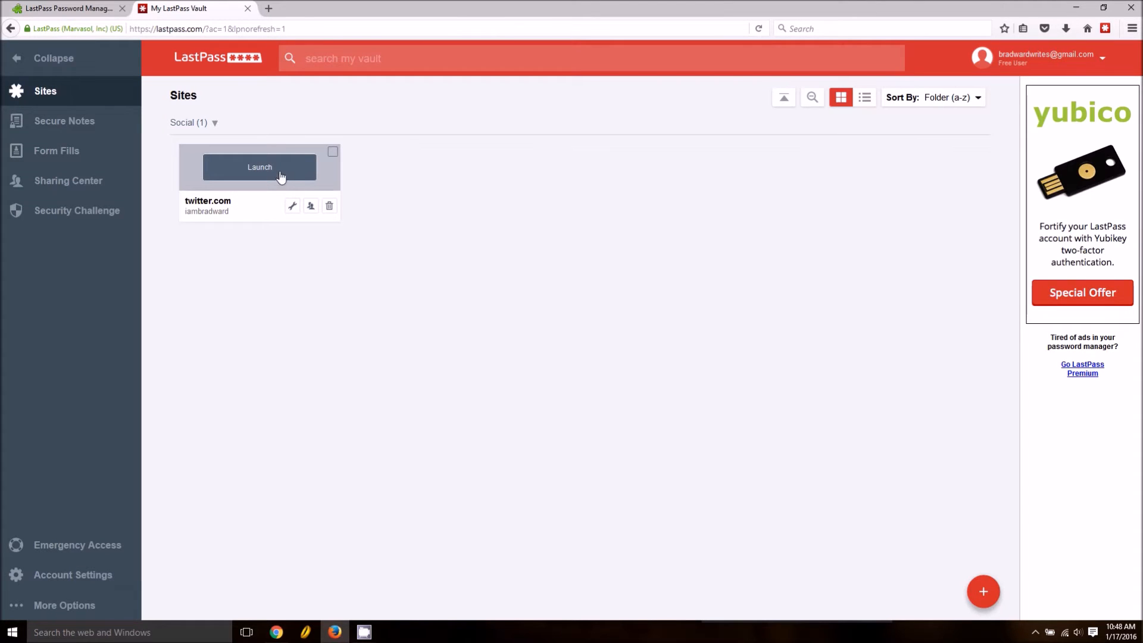
# - Launch the saved twitter.com login in a new tab and return to the vault
pyautogui.click(260, 166)
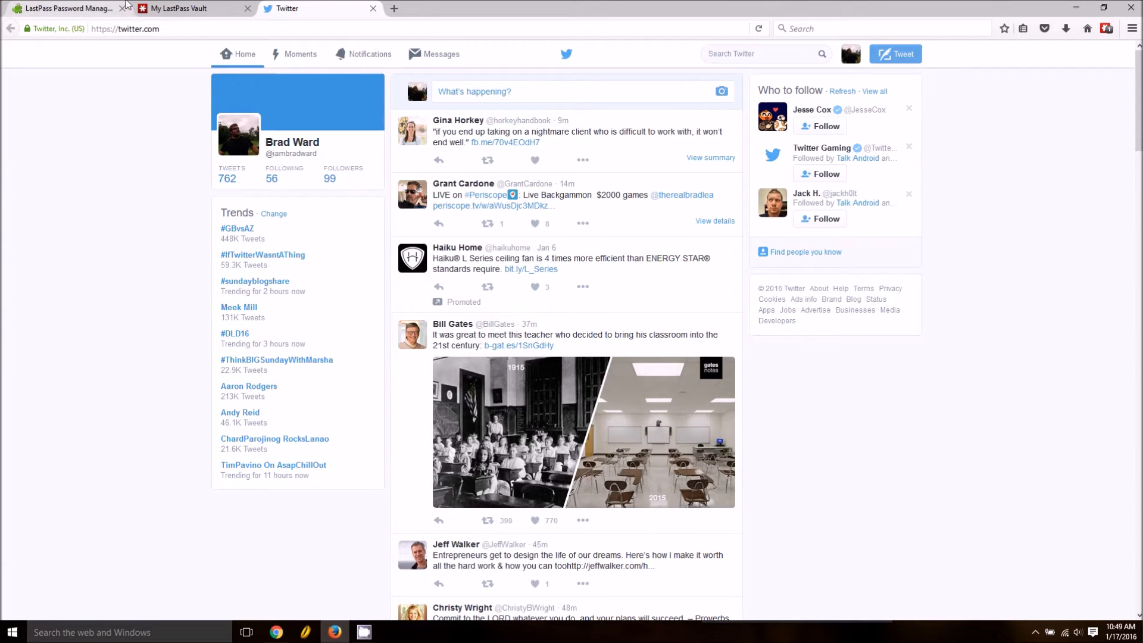
pyautogui.click(186, 9)
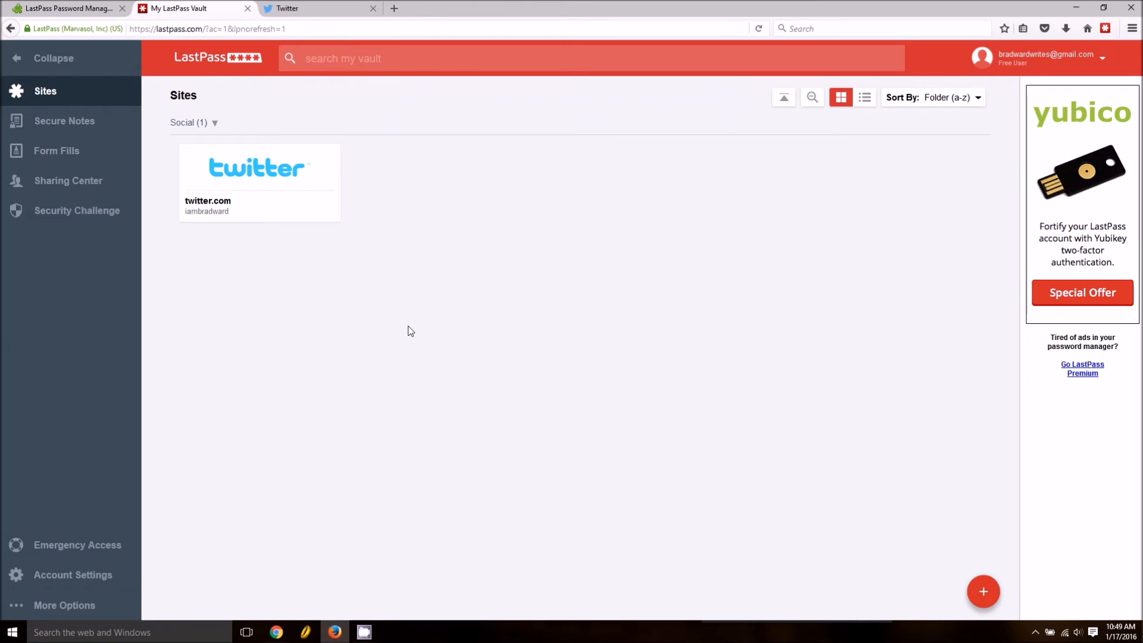
pyautogui.moveTo(518, 319)
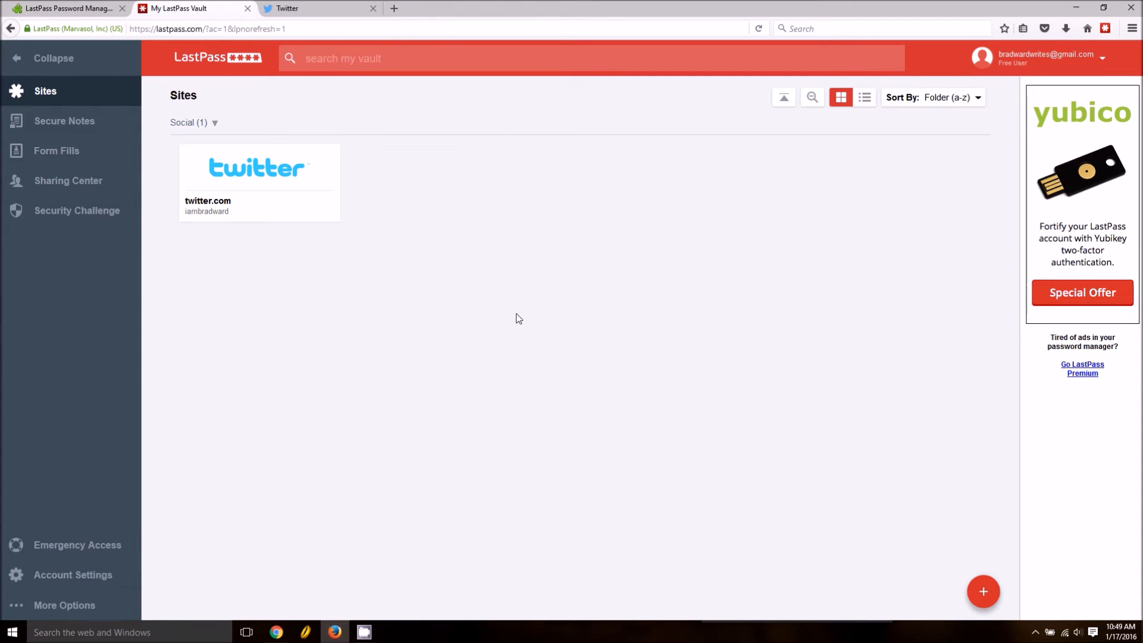
pyautogui.moveTo(230, 377)
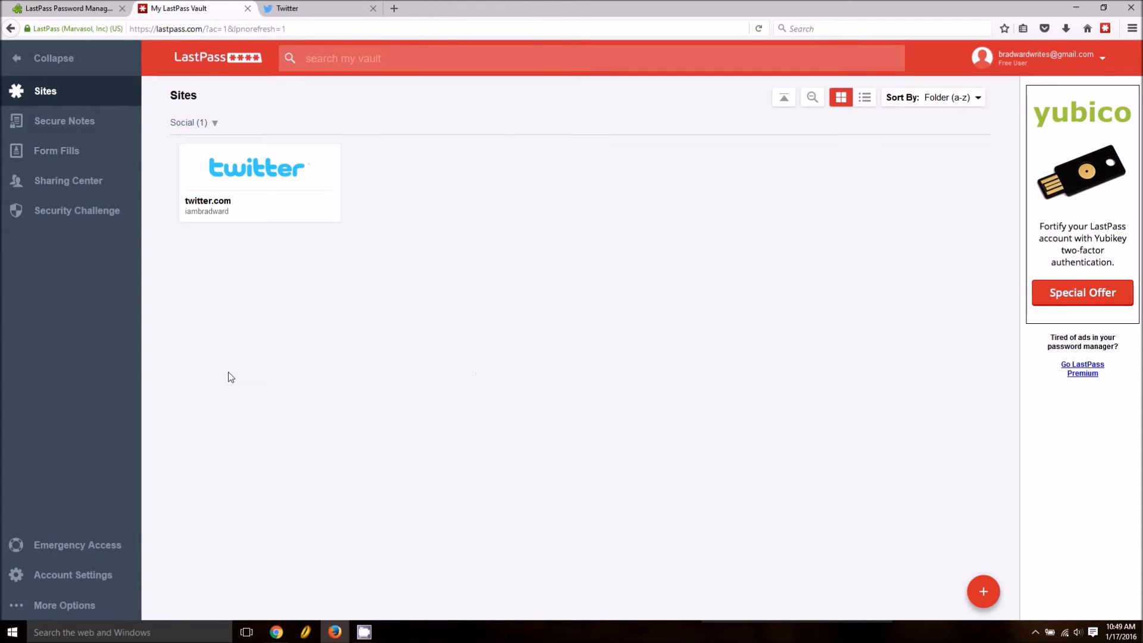
pyautogui.moveTo(77, 544)
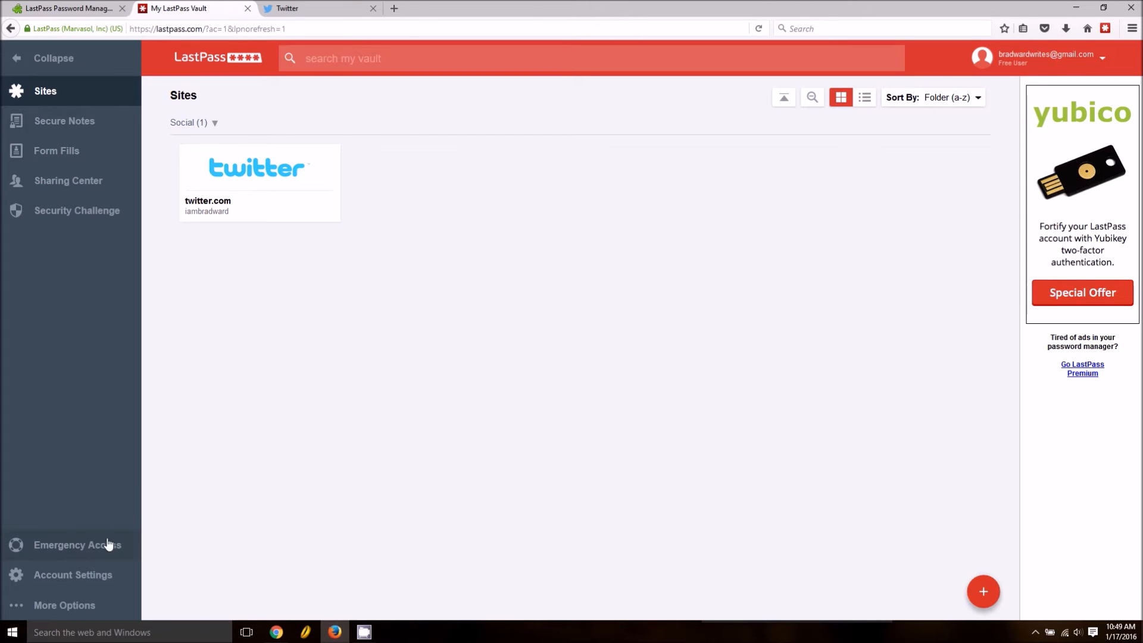
# - Go to Emergency Access and begin setting up a trusted contact
pyautogui.click(76, 544)
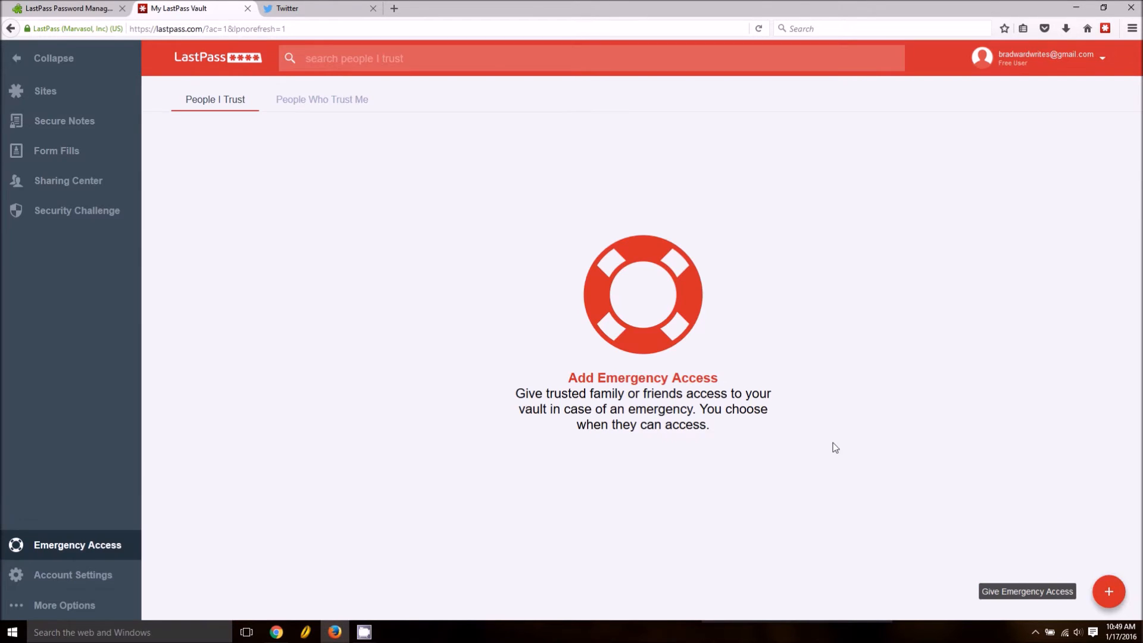
pyautogui.moveTo(1094, 552)
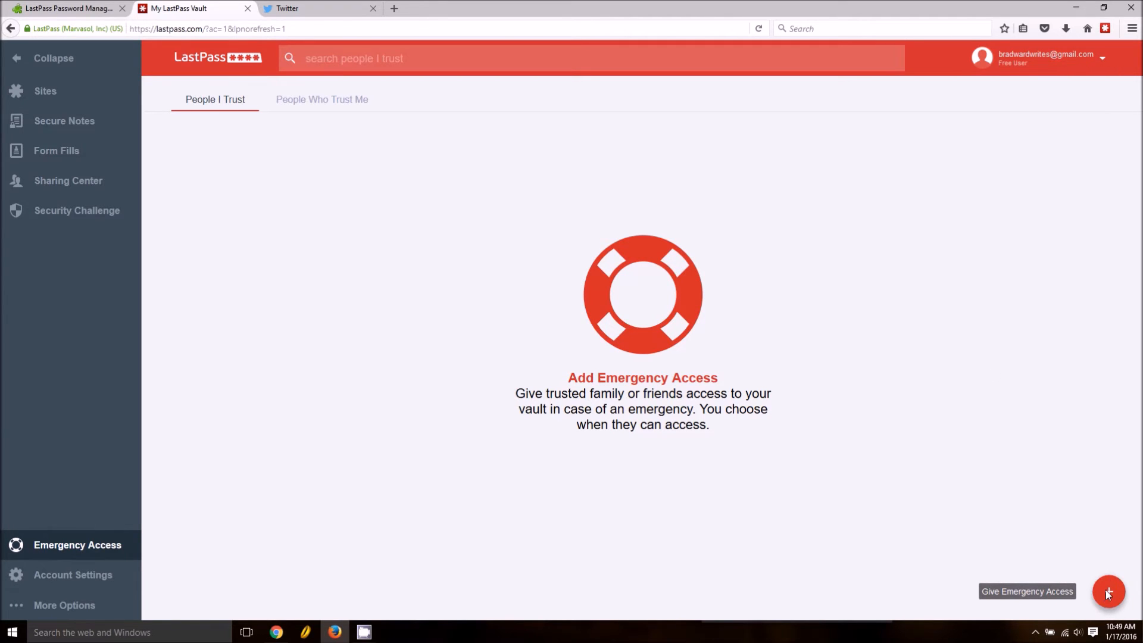
pyautogui.click(1109, 591)
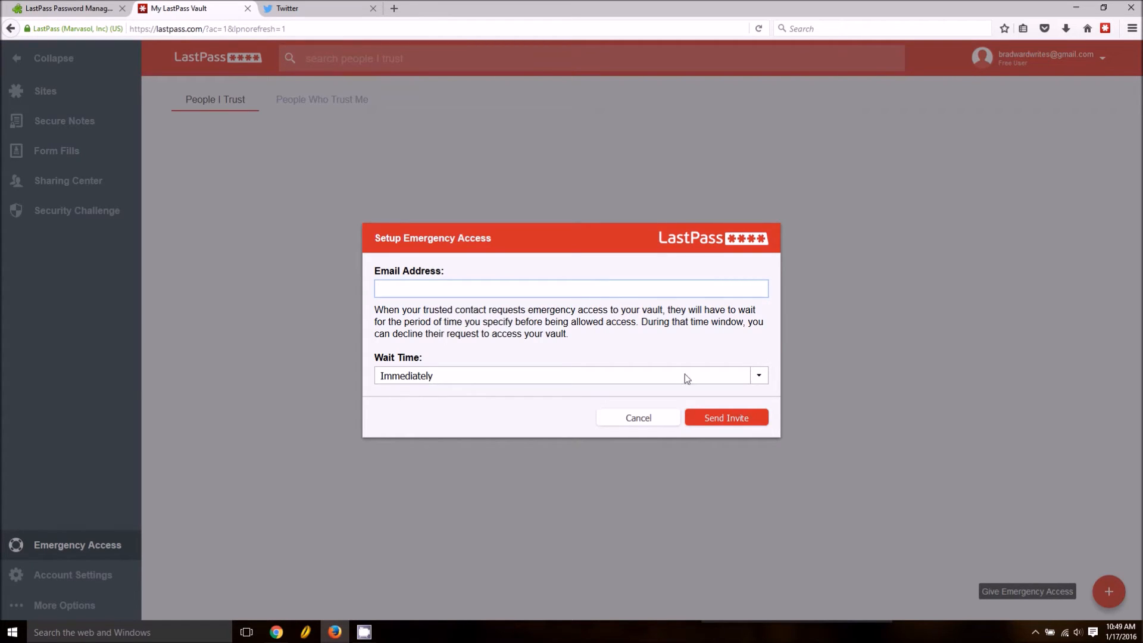
pyautogui.moveTo(718, 489)
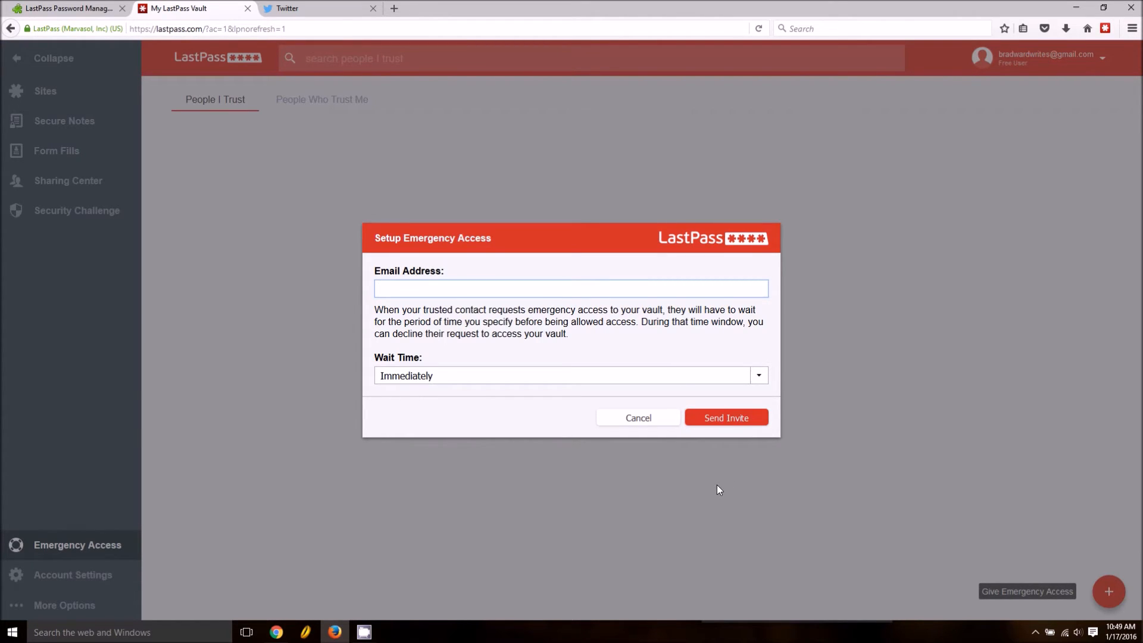
# - Focus the trusted contact's email field, then cancel the setup without sending an invite
pyautogui.click(570, 288)
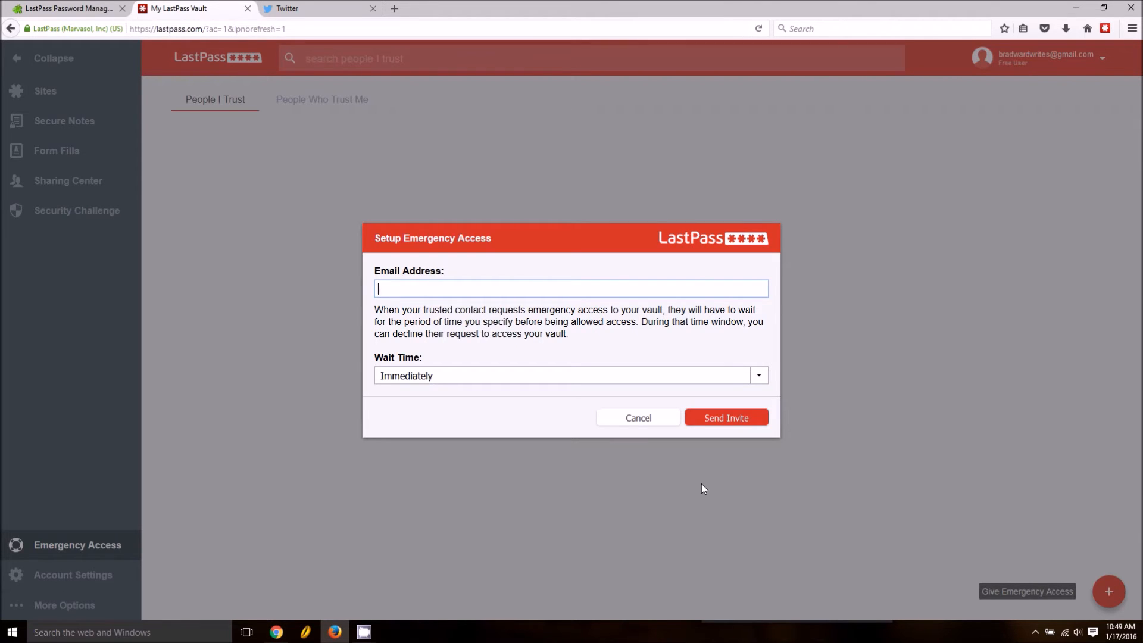
pyautogui.moveTo(336, 422)
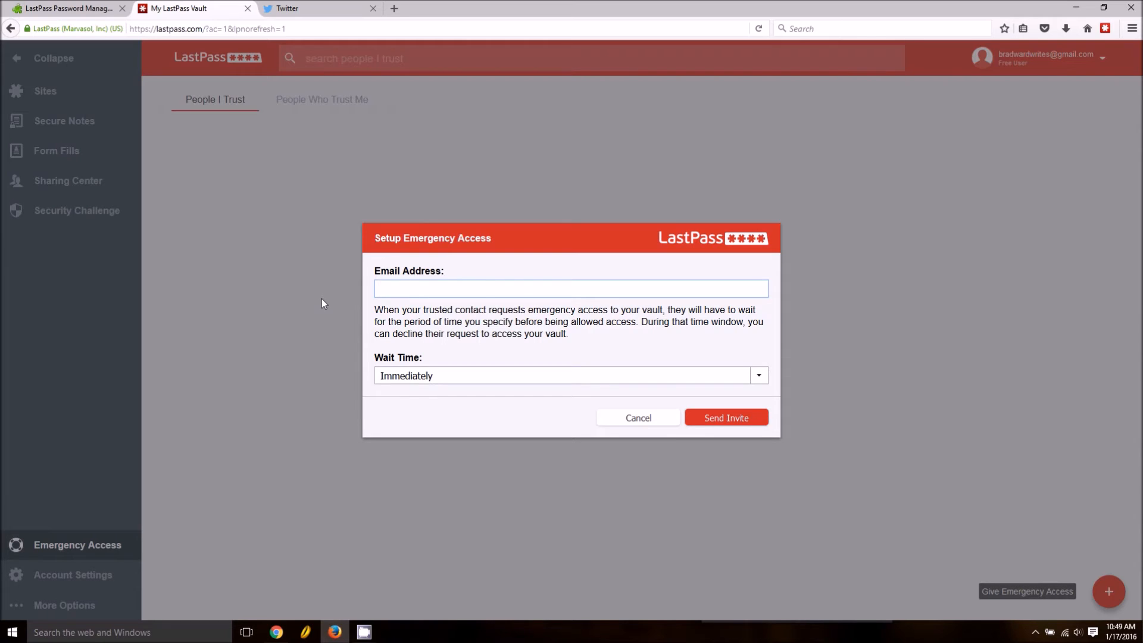
pyautogui.click(570, 288)
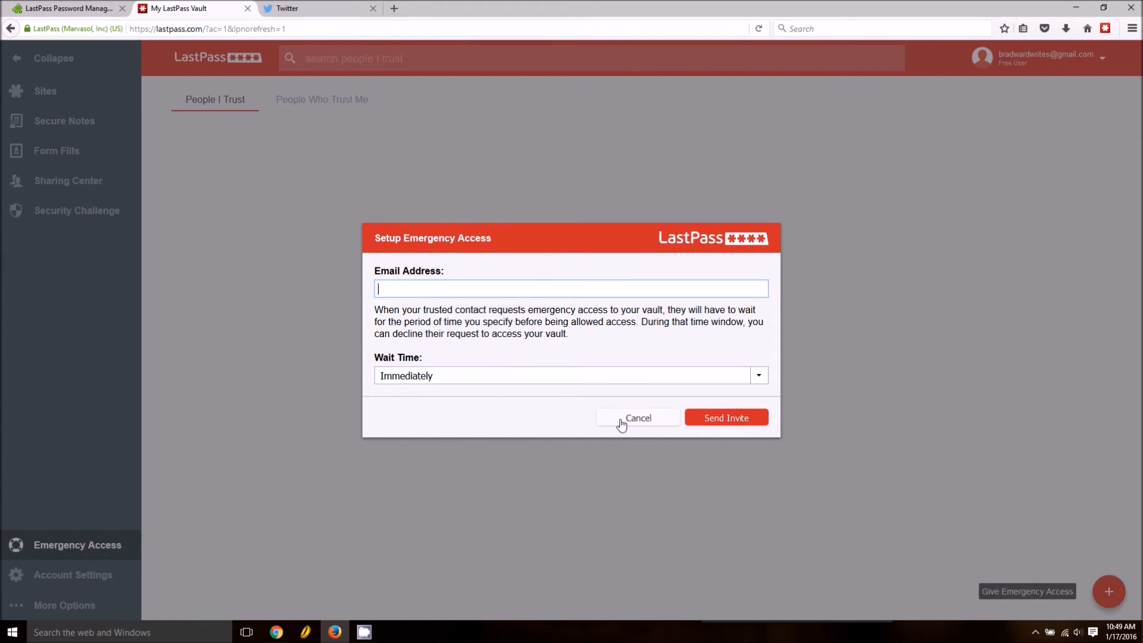
pyautogui.click(637, 417)
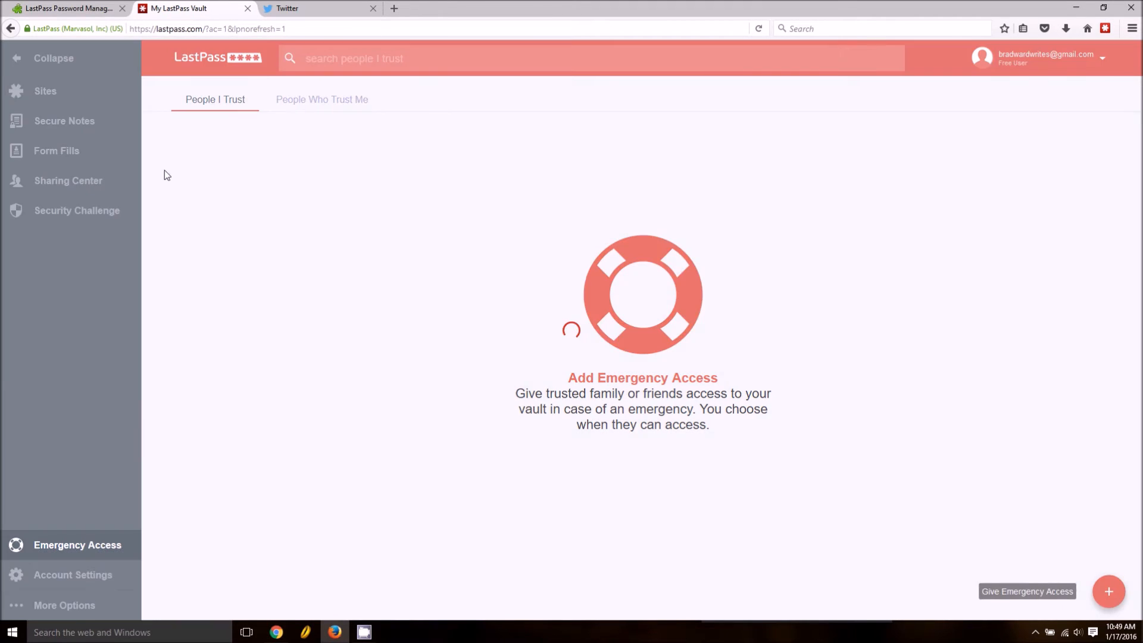
# - In Sharing Center, begin sharing an item with Allow Recipient to View Password ticked, then discard it unsaved
pyautogui.click(68, 179)
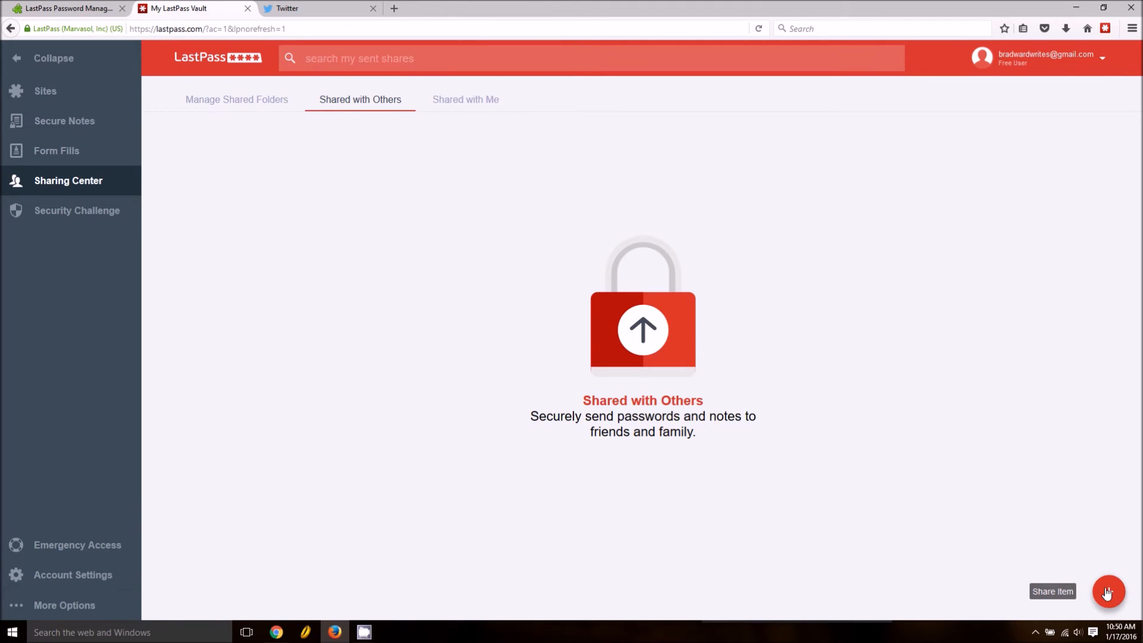
pyautogui.click(1107, 592)
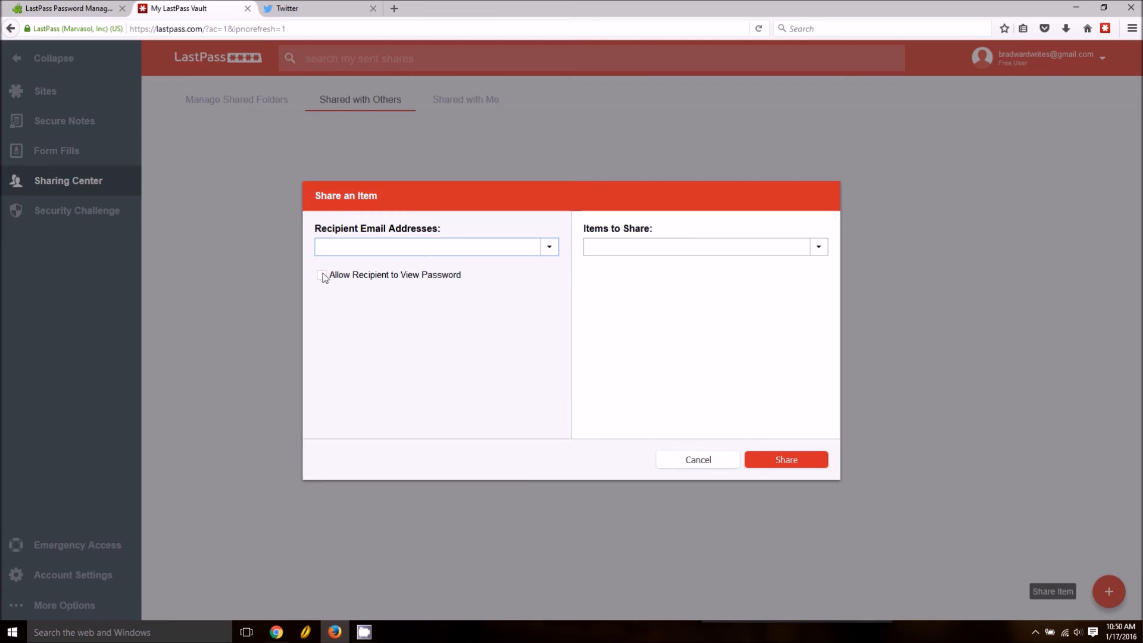
pyautogui.click(321, 275)
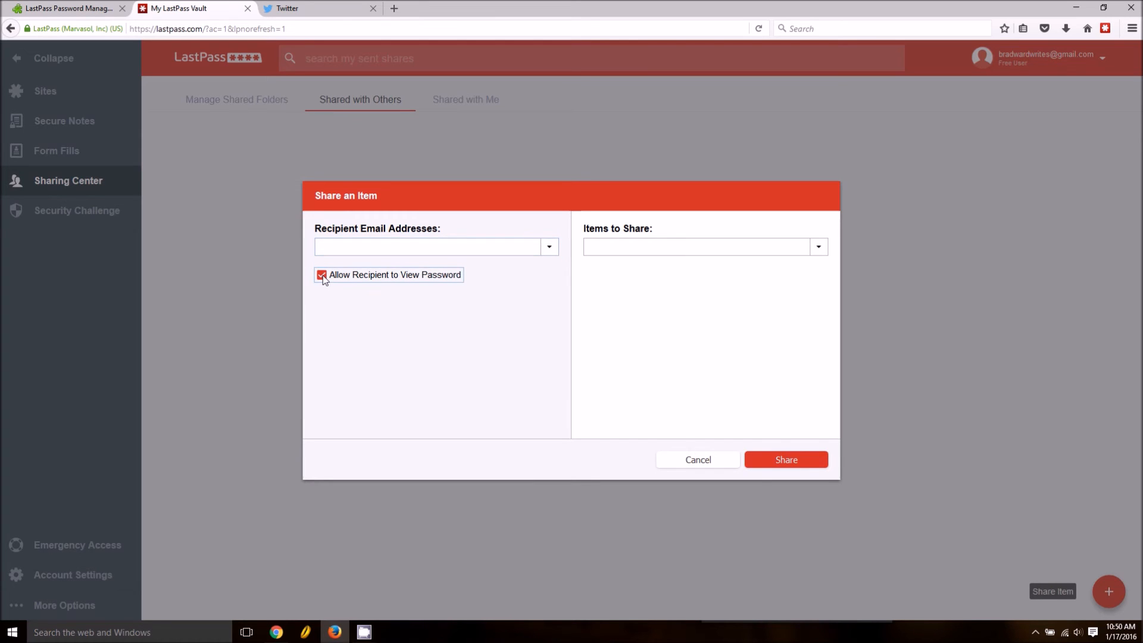
pyautogui.click(696, 460)
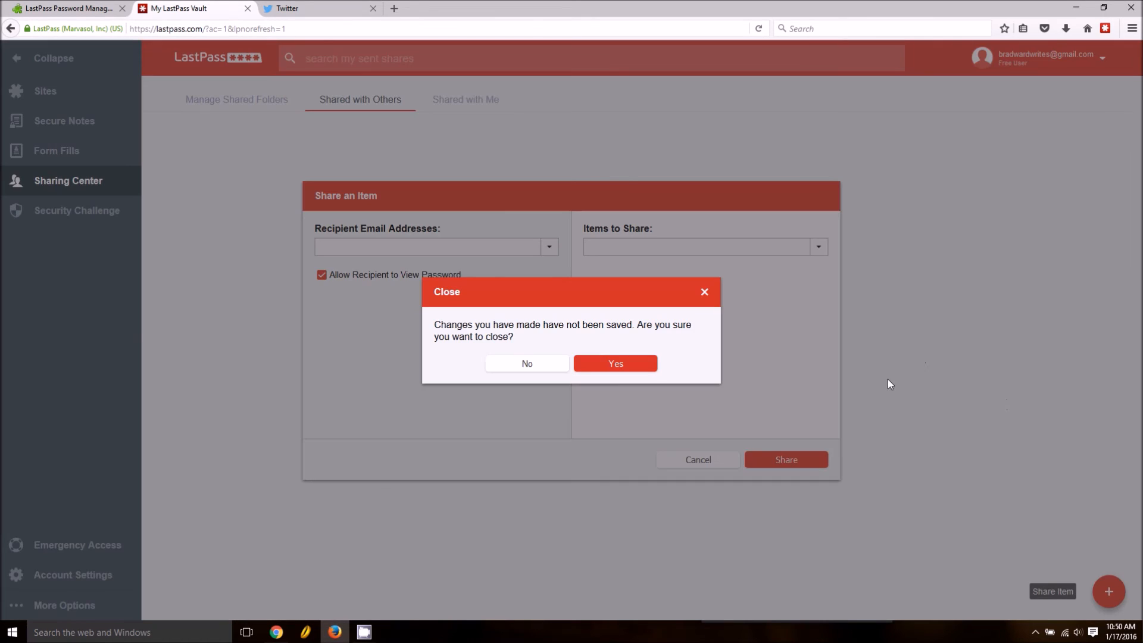
pyautogui.click(614, 363)
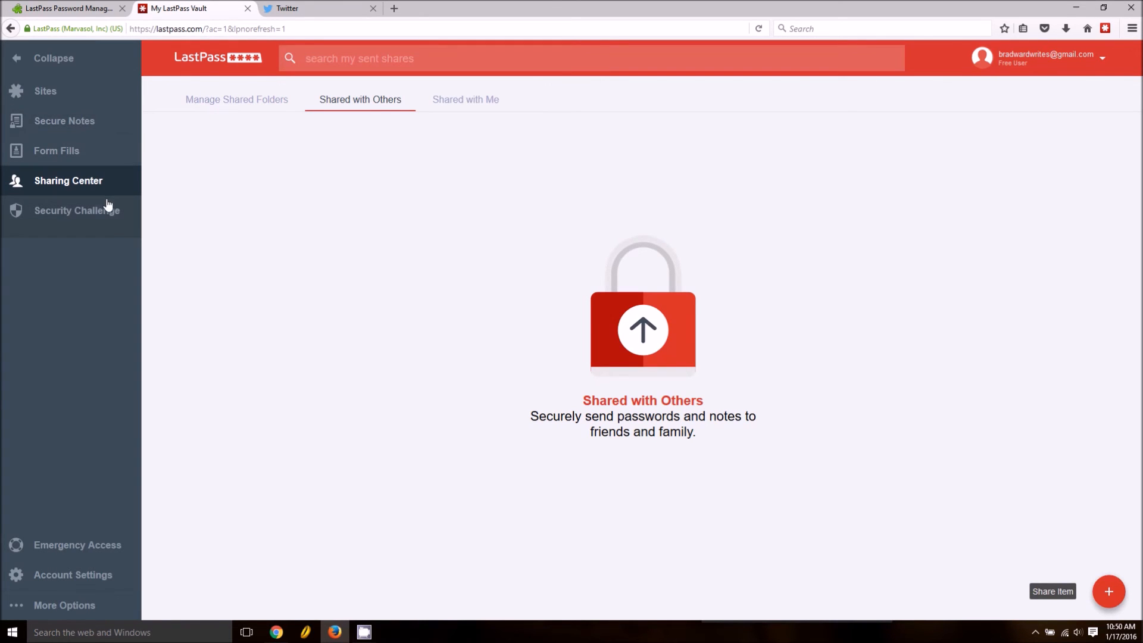
# - Launch the Security Challenge in its own tab and return to the vault's Sharing Center
pyautogui.click(77, 209)
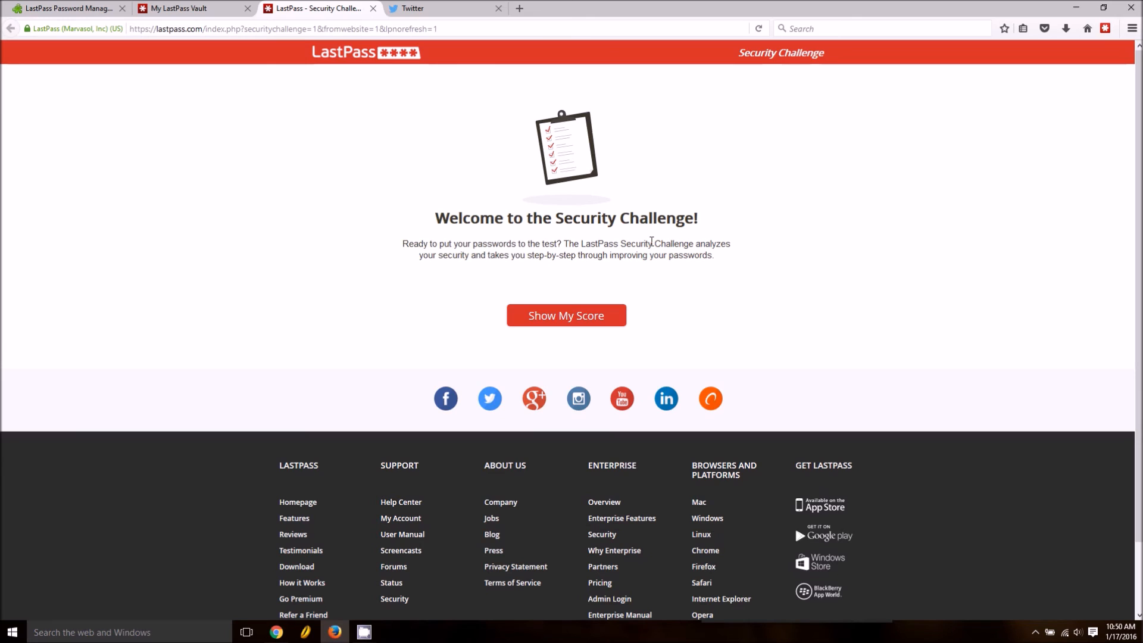
pyautogui.click(189, 8)
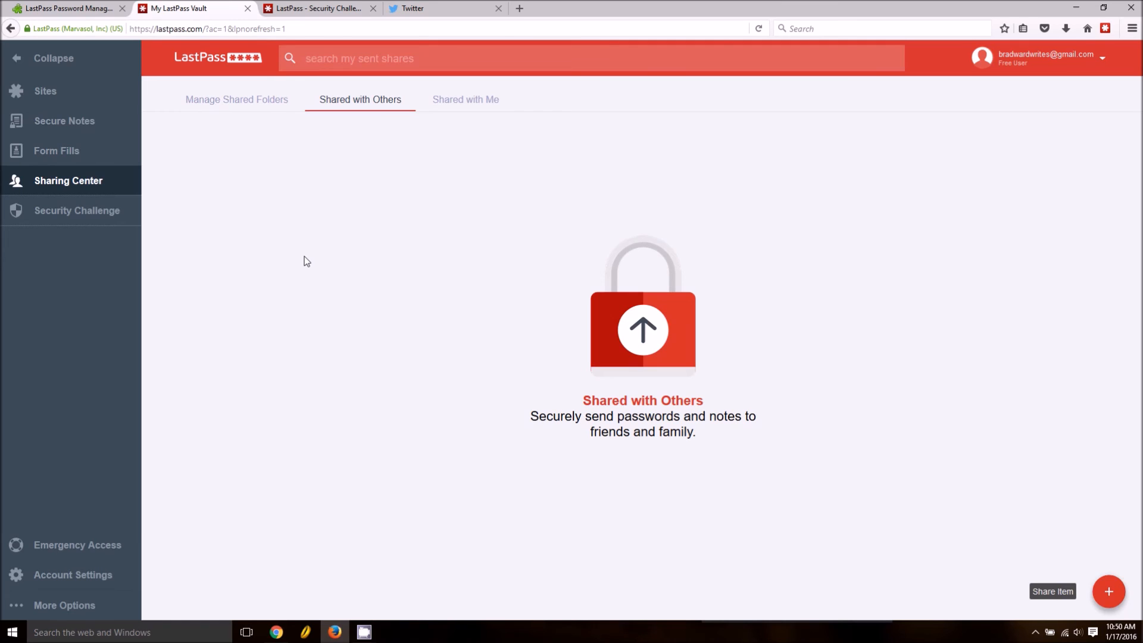
pyautogui.moveTo(368, 296)
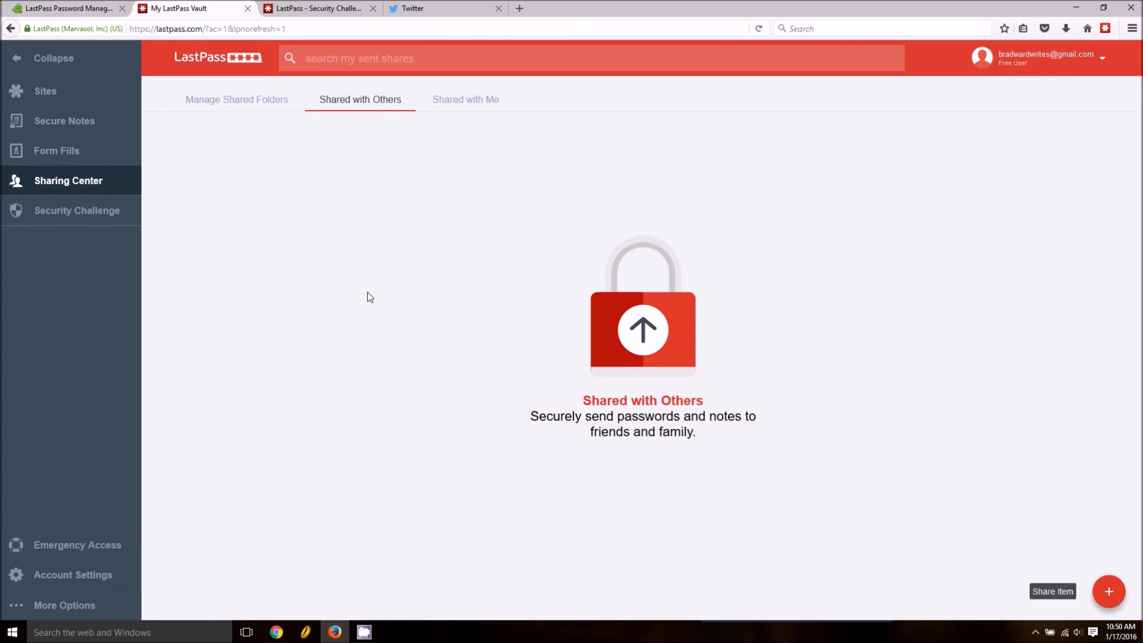
pyautogui.moveTo(397, 285)
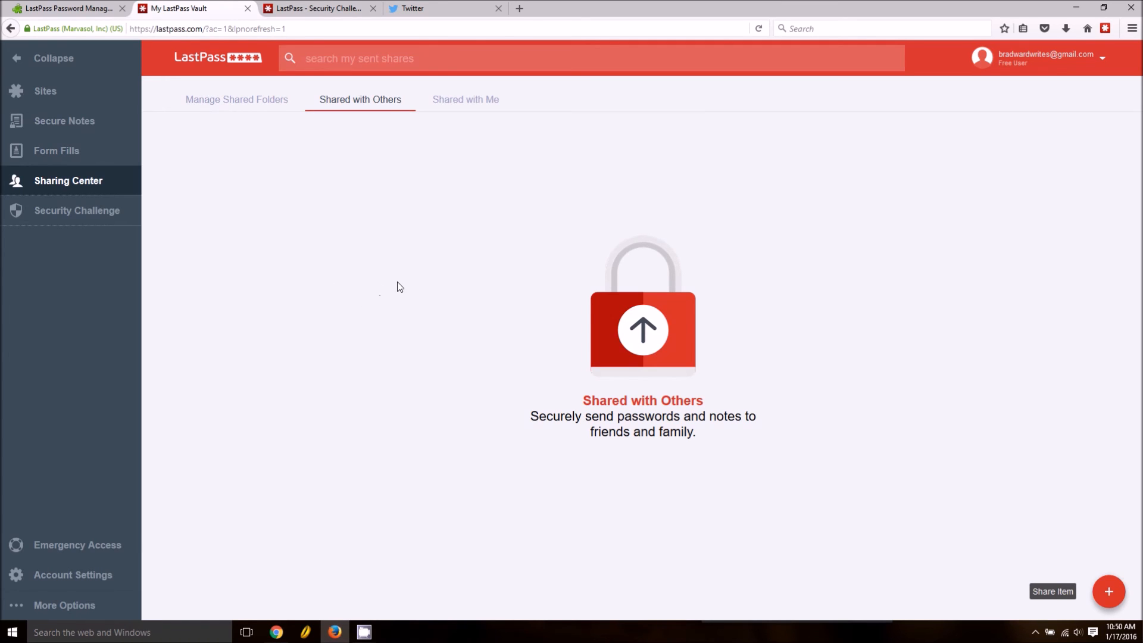
pyautogui.moveTo(440, 329)
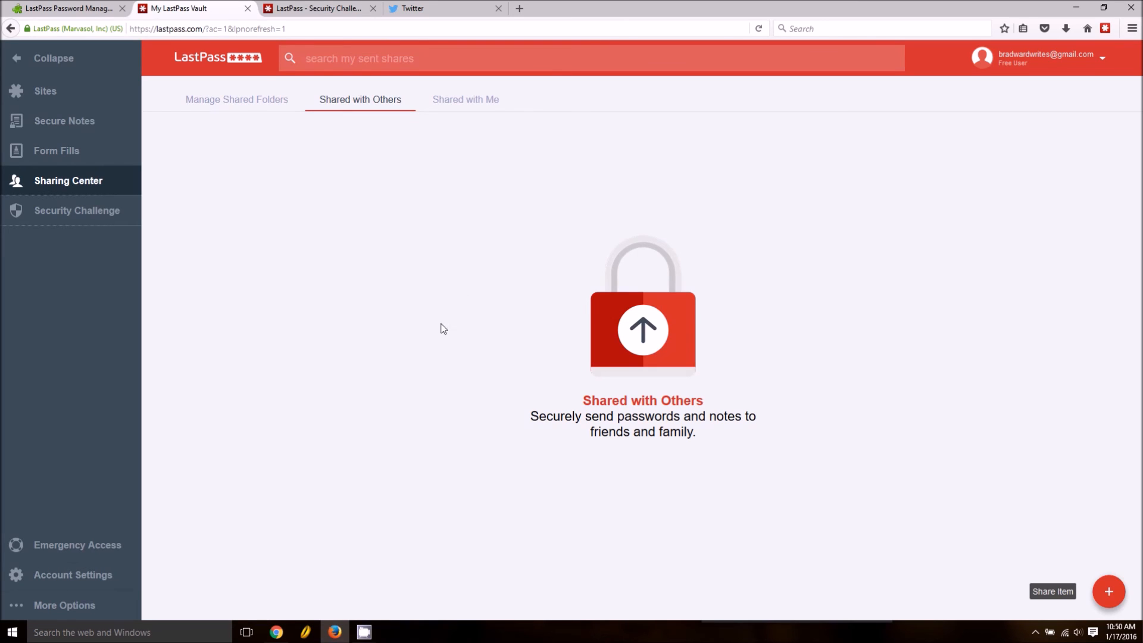
pyautogui.moveTo(460, 331)
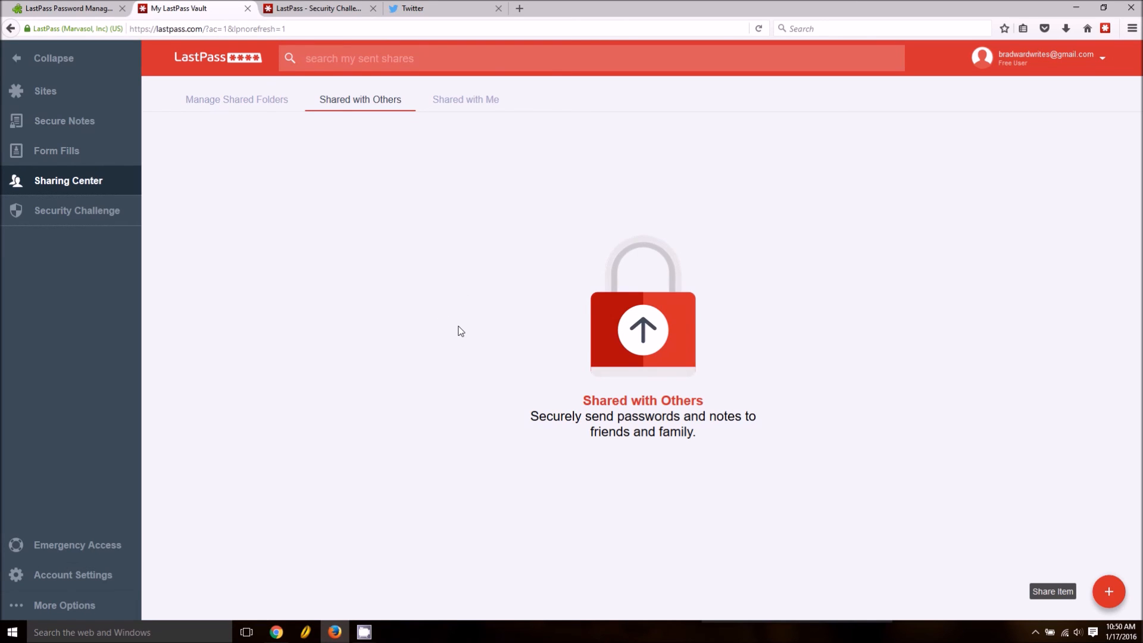
pyautogui.moveTo(459, 319)
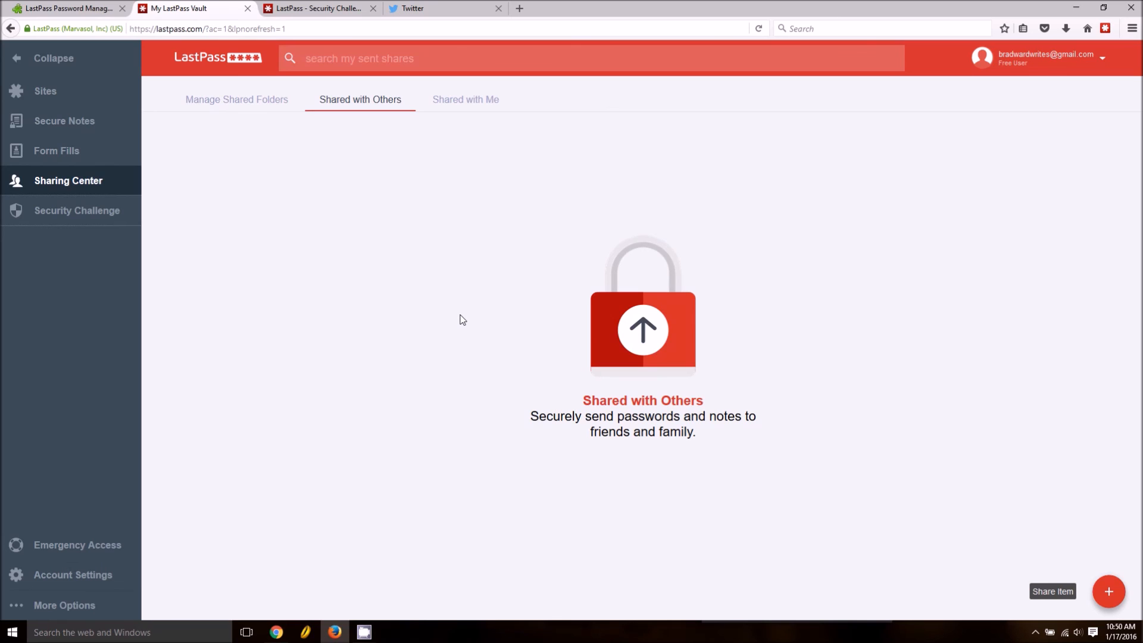
pyautogui.moveTo(472, 316)
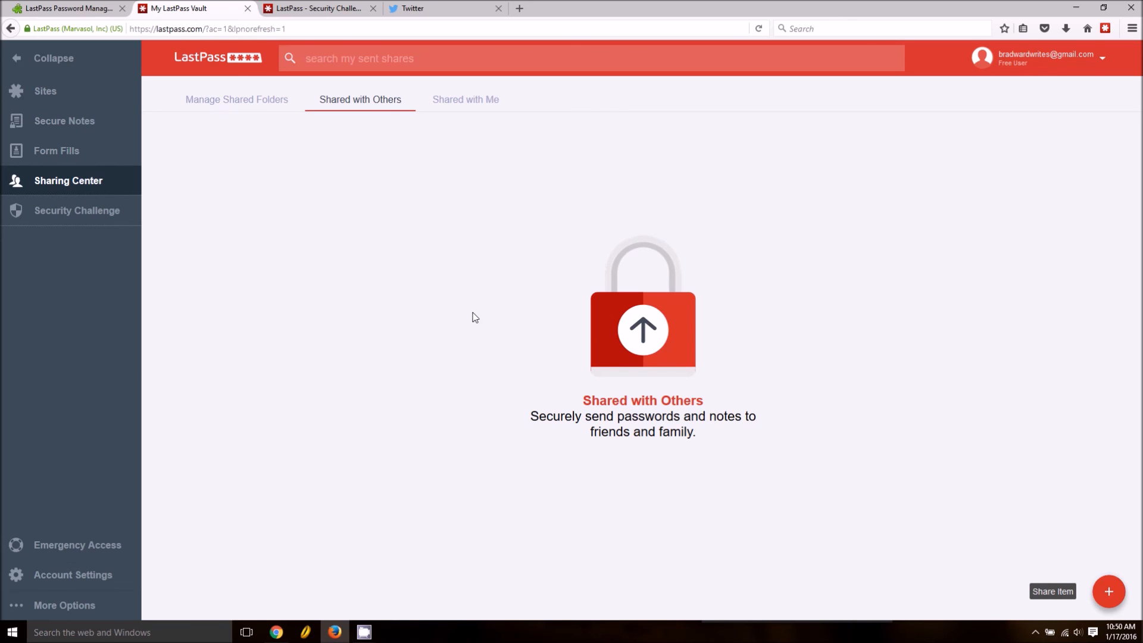
pyautogui.moveTo(480, 379)
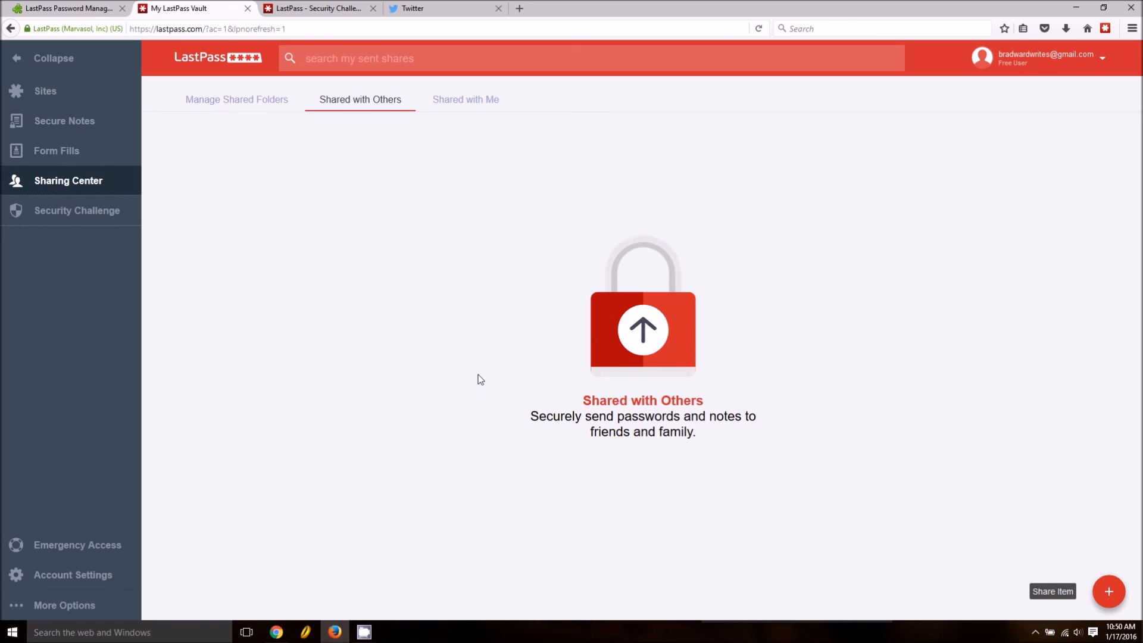